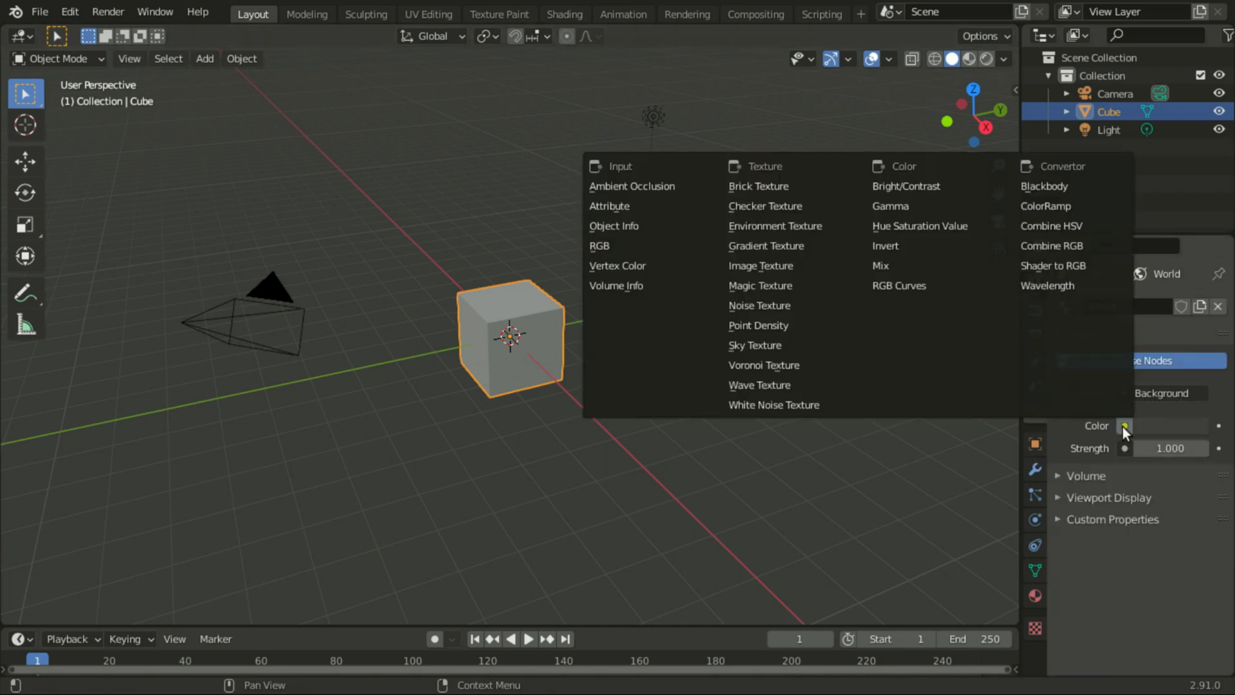
Set the world Color to an Environment Texture loaded with abandoned_tank_farm_04_4k.hdr.
{"action": "left_click", "coordinate": [775, 225]}
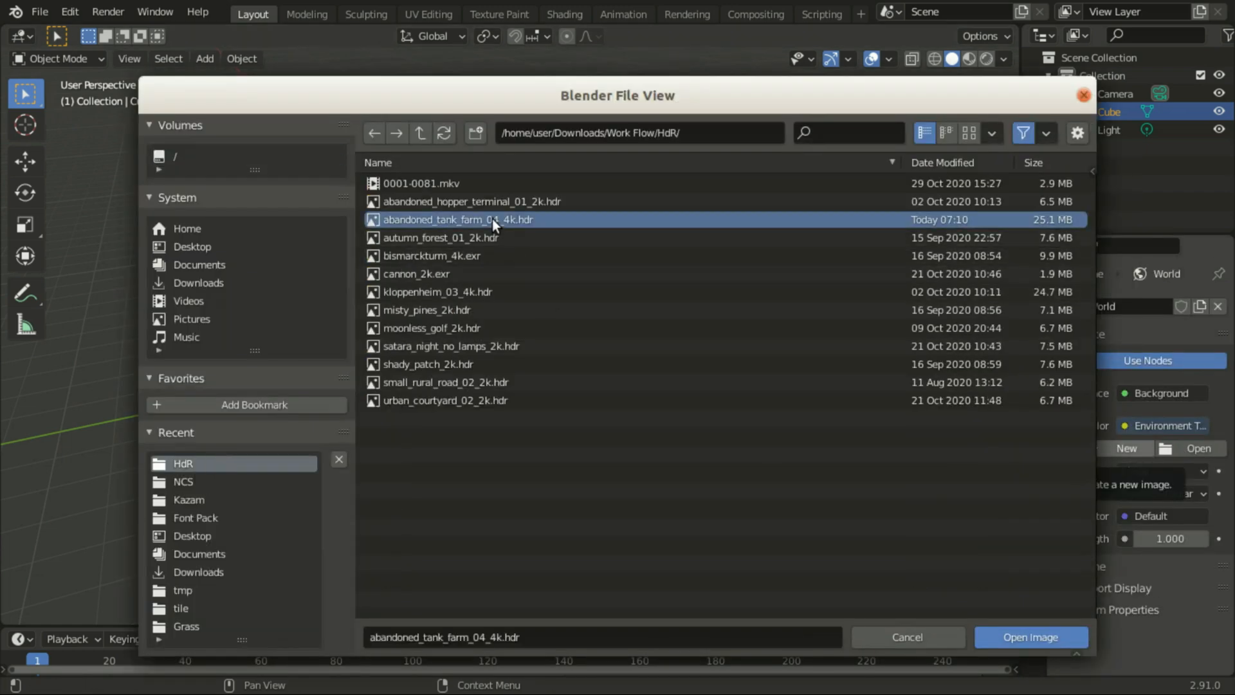
{"action": "left_click", "coordinate": [1029, 636]}
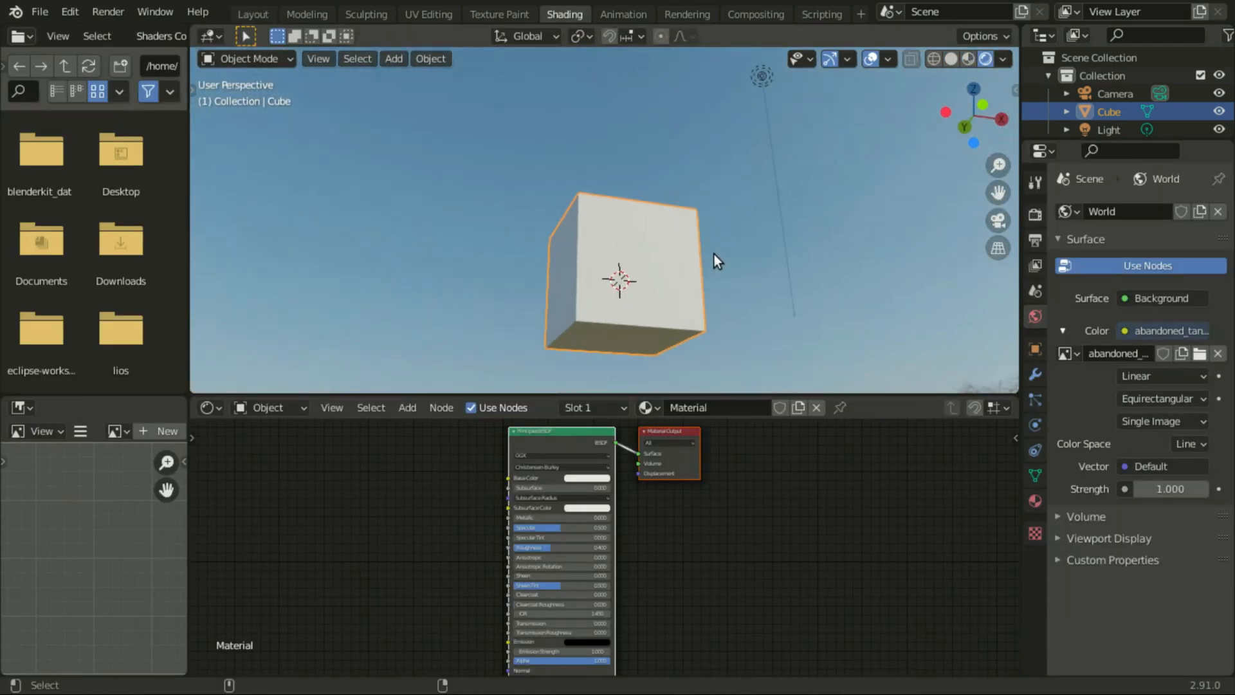
View through the camera and swap the Principled BSDF for a Principled Volume on Volume output.
{"action": "key", "text": "KP_0"}
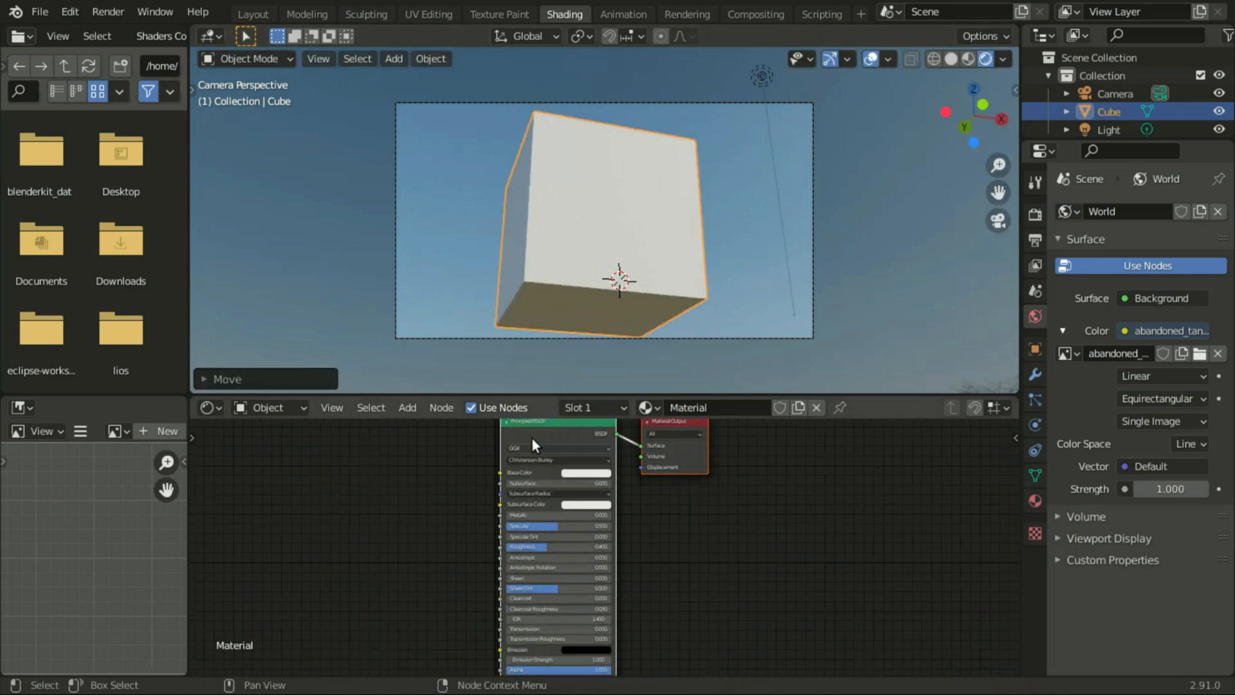
{"action": "type", "text": "prin"}
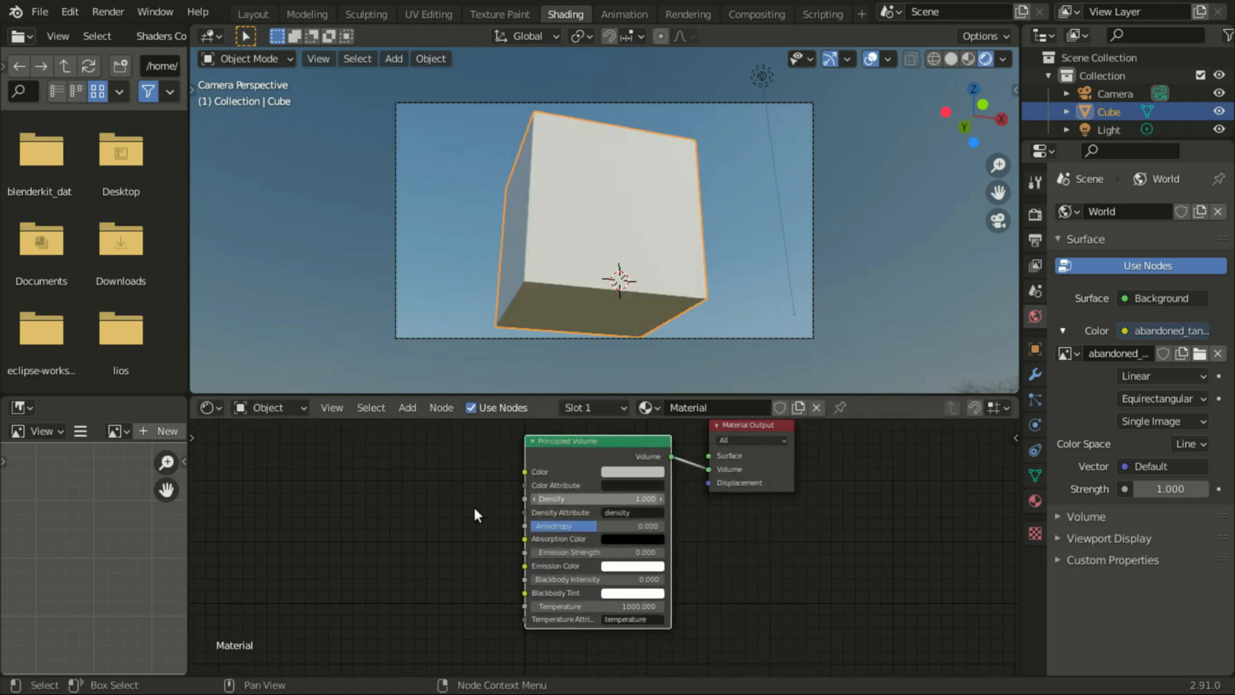
{"action": "left_click", "coordinate": [1107, 129]}
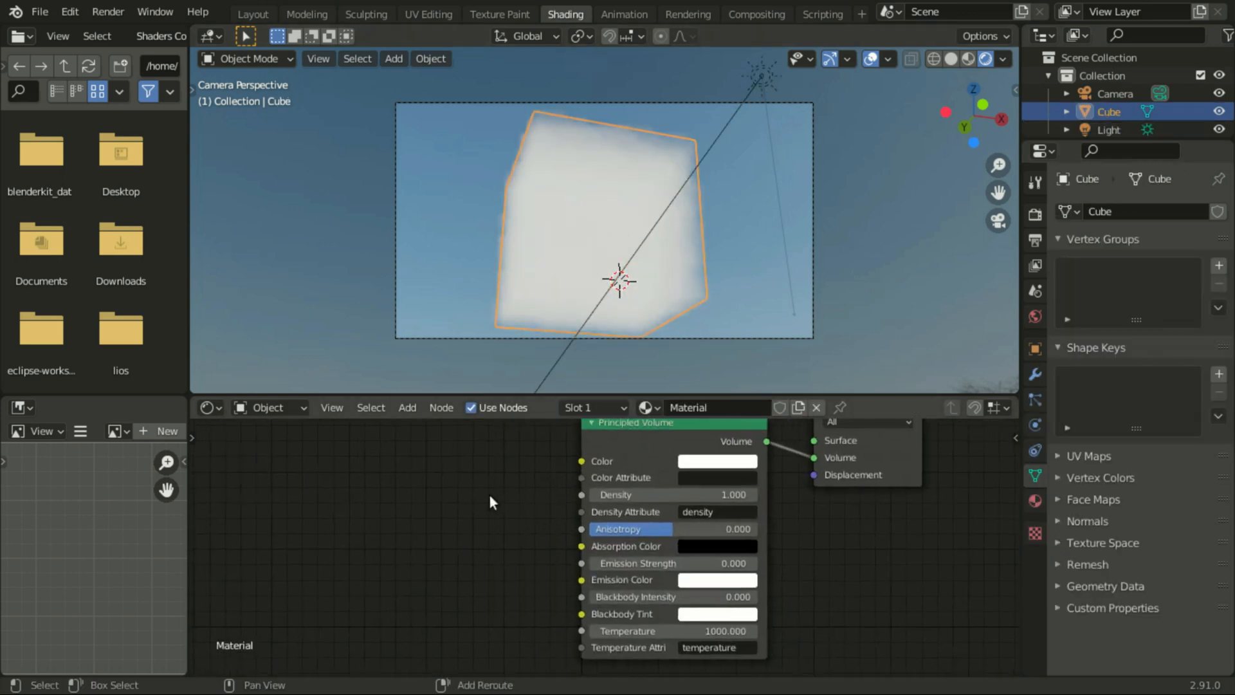
Drive volume density with a Noise Texture through a tightened ColorRamp for sharper cloud edges.
{"action": "left_click_drag", "start_coordinate": [420, 505], "coordinate": [600, 494]}
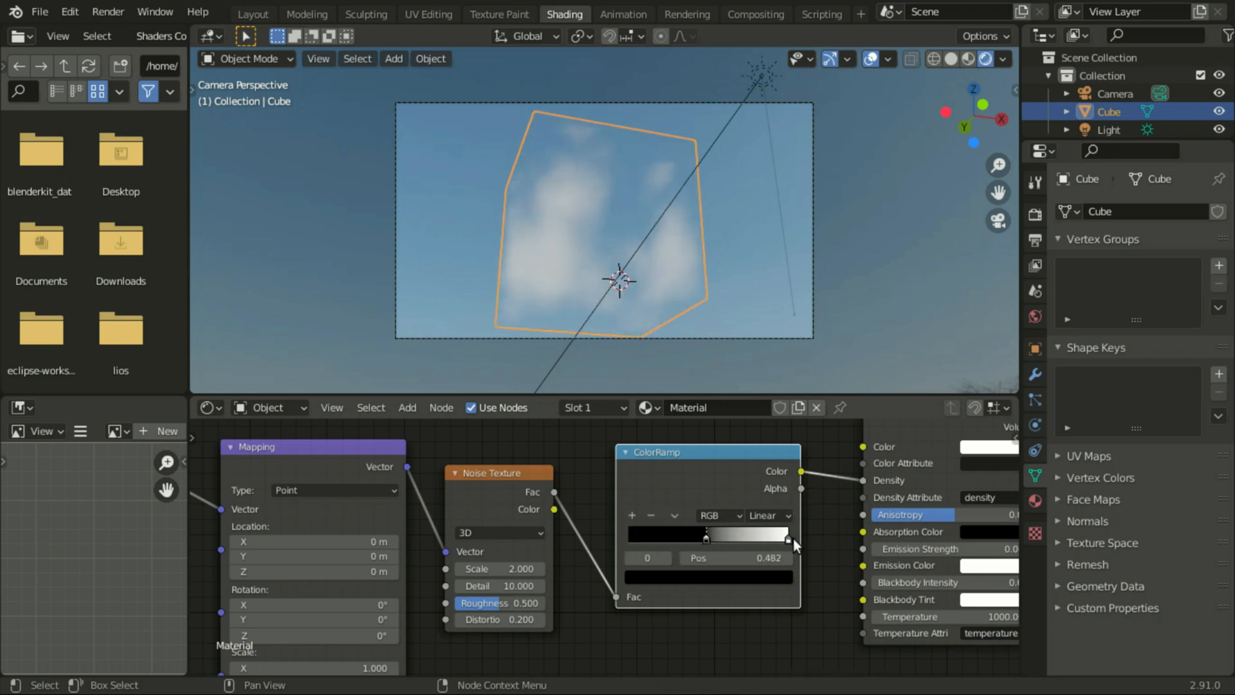
{"action": "left_click_drag", "start_coordinate": [695, 536], "coordinate": [715, 536]}
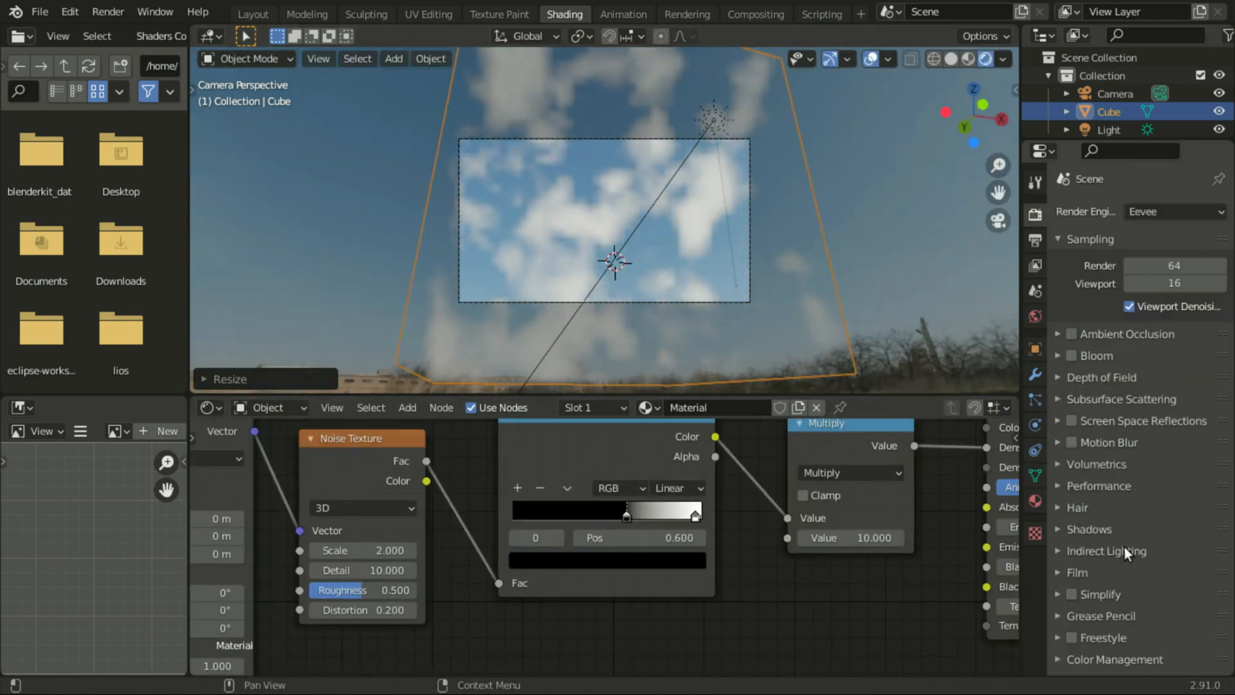
Expand Eevee Volumetrics and set volumetric shadow samples to 128.
{"action": "left_click", "coordinate": [1096, 464]}
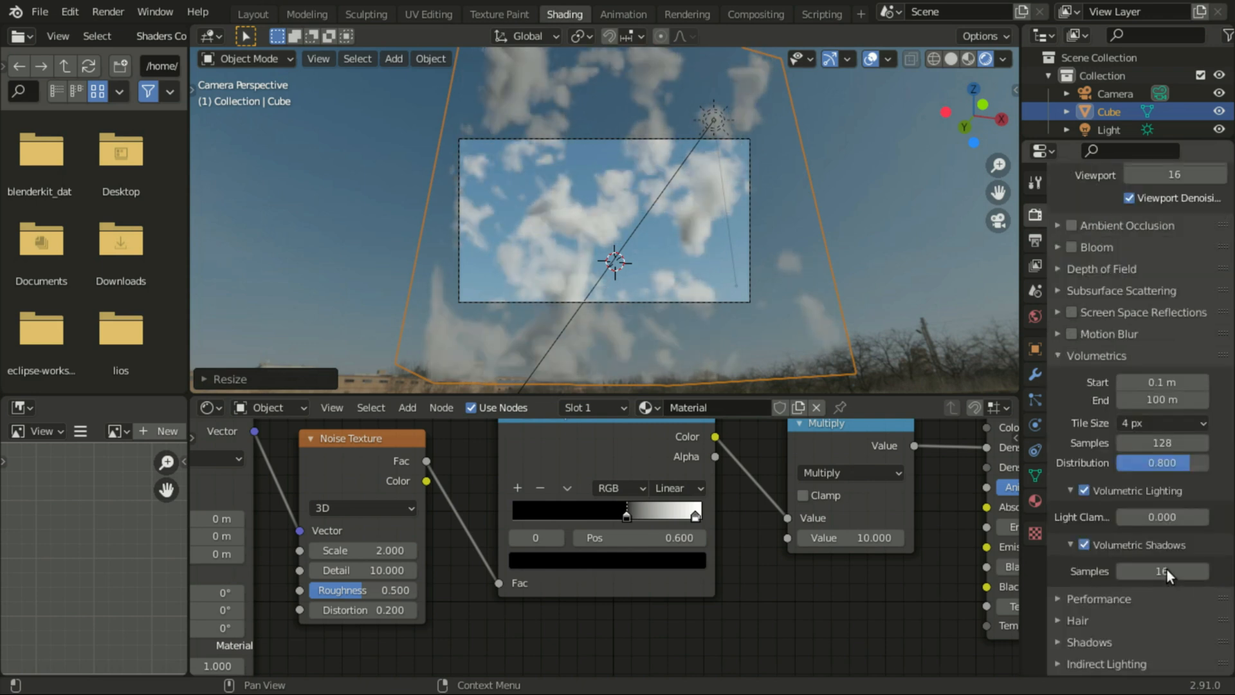
{"action": "left_click", "coordinate": [1160, 570]}
{"action": "type", "text": "128"}
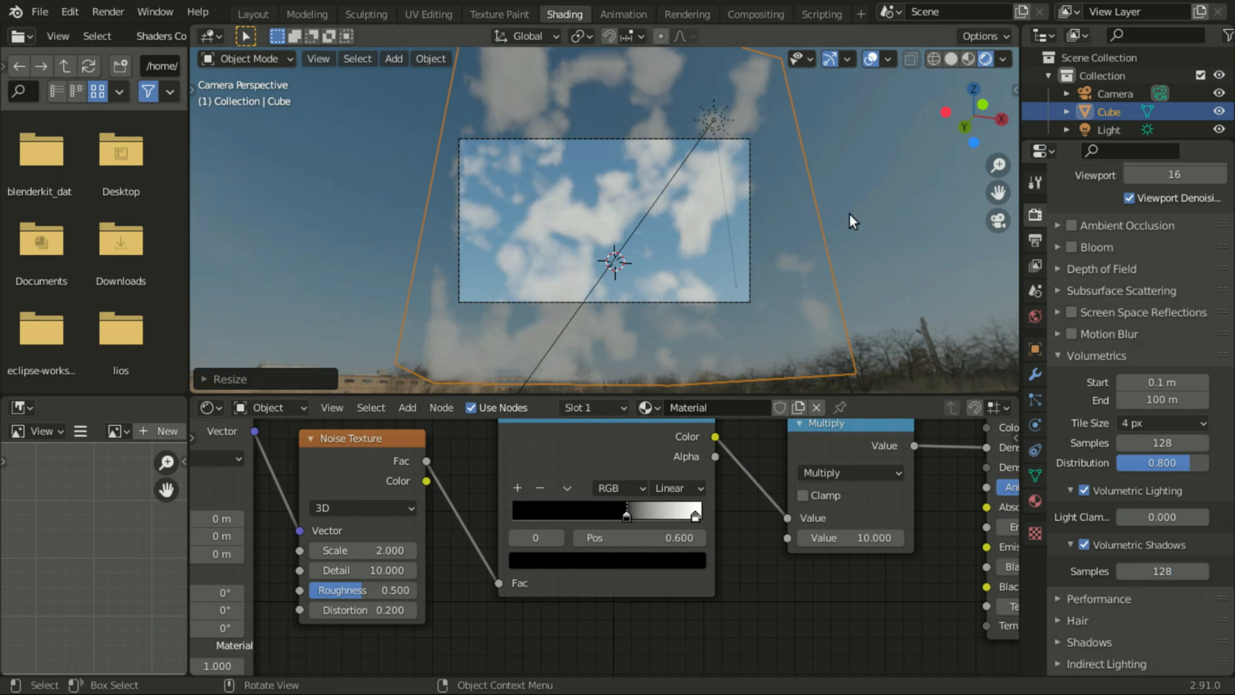
{"action": "mouse_move", "coordinate": [624, 134]}
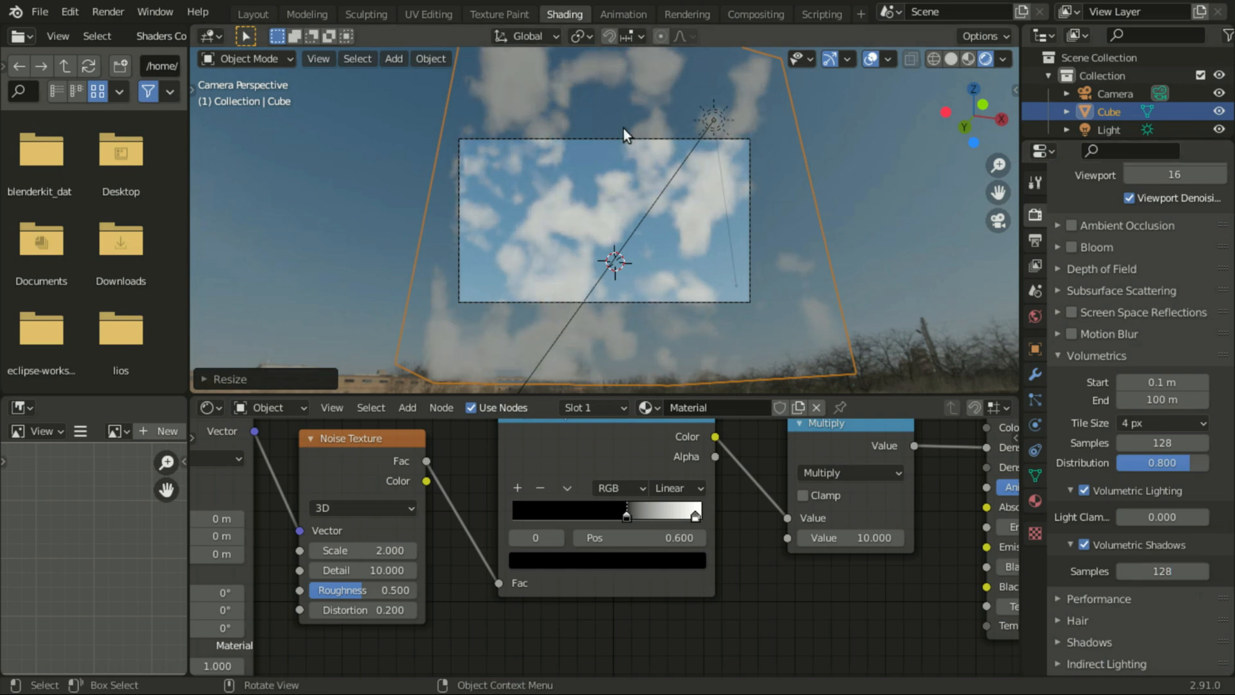